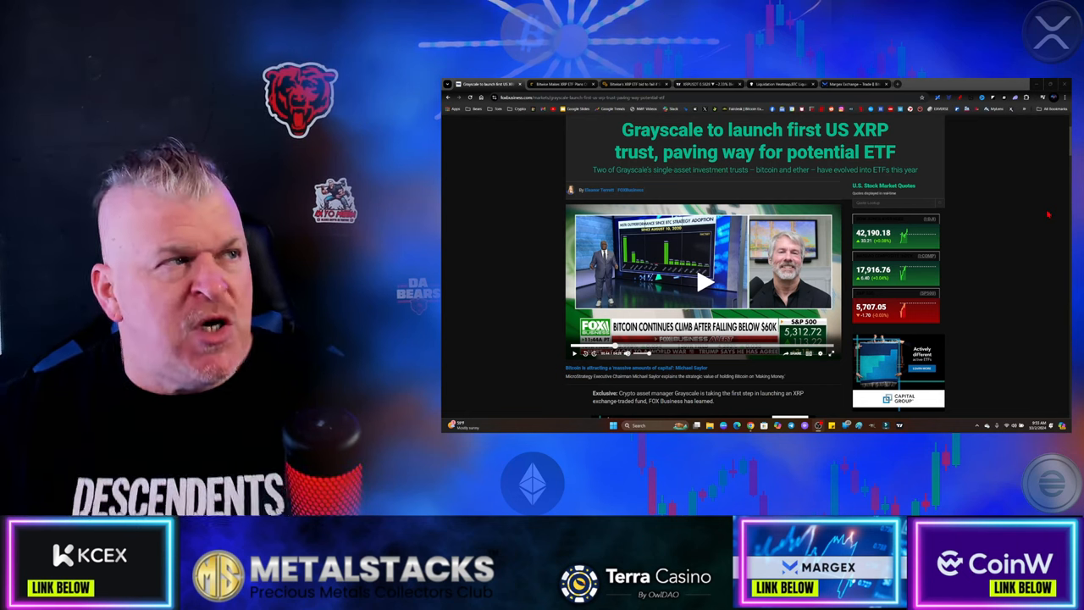
# Switch to the CoinDesk 'Bitwise Makes XRP ETF Plans' tab.
pyautogui.click(559, 84)
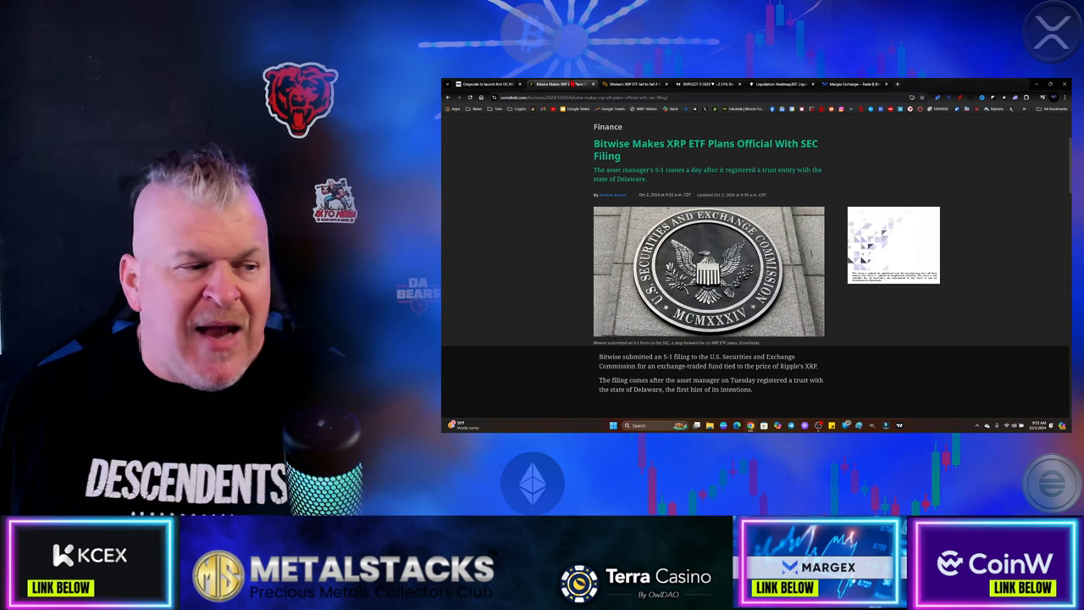
pyautogui.scroll(-3)
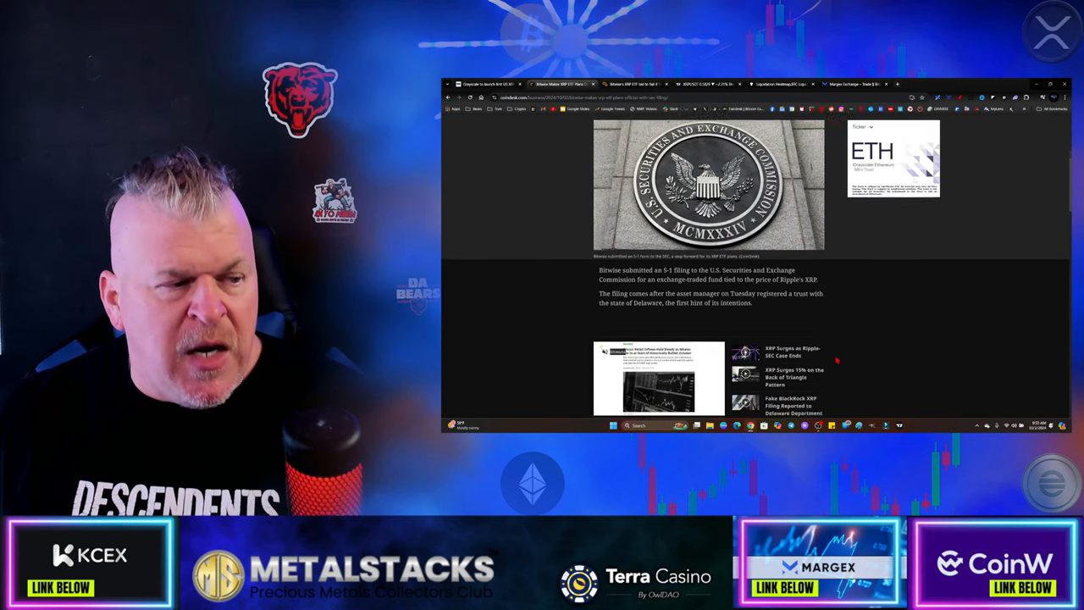
pyautogui.scroll(-3)
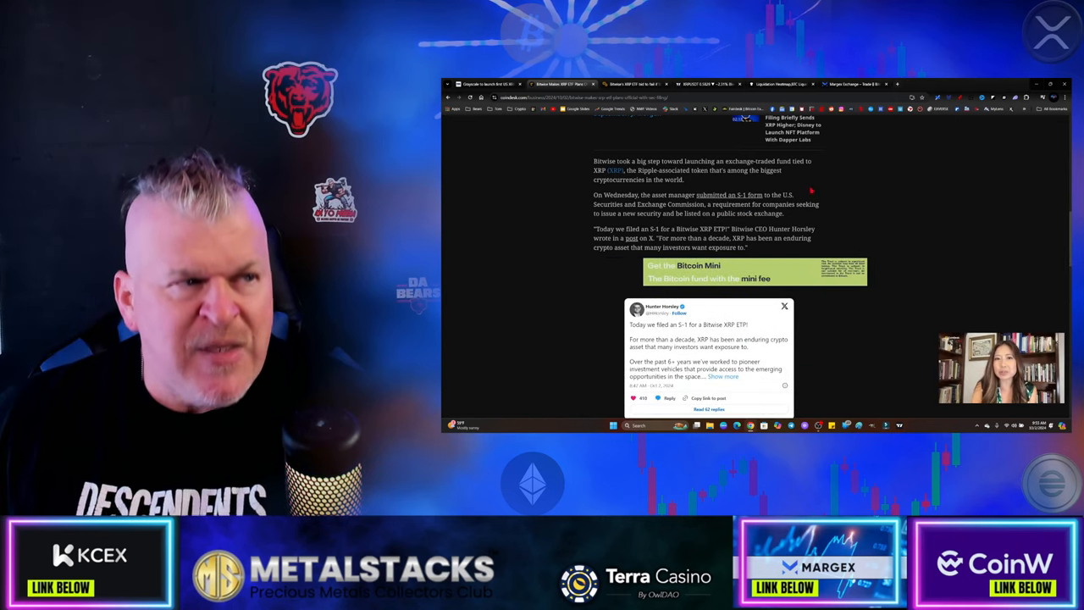
pyautogui.scroll(-3)
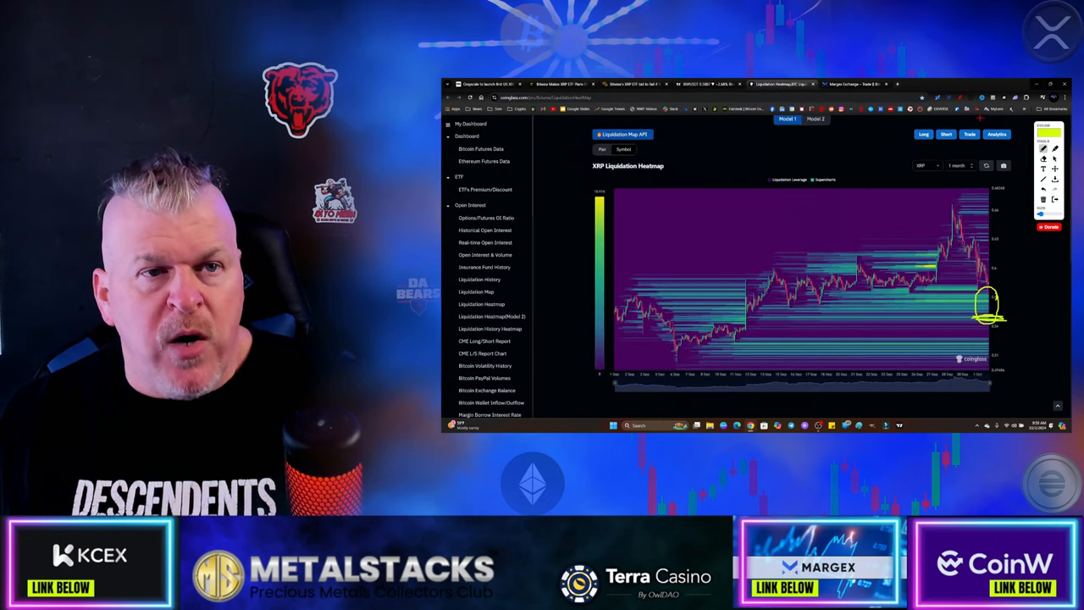
pyautogui.moveTo(983, 331)
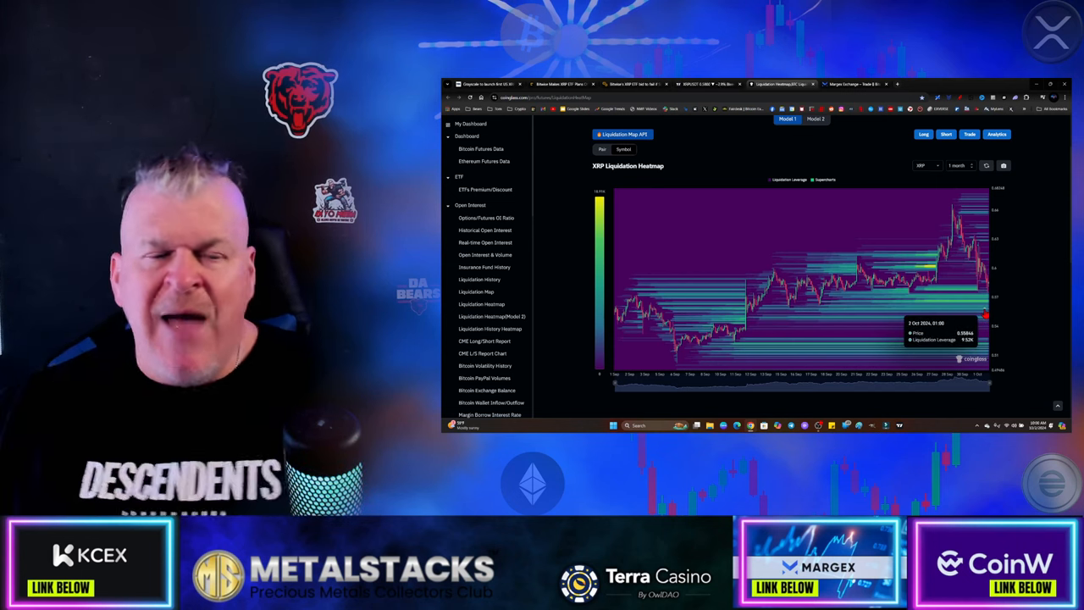
# Change the XRP liquidation heatmap from 1 month to another period.
pyautogui.click(960, 165)
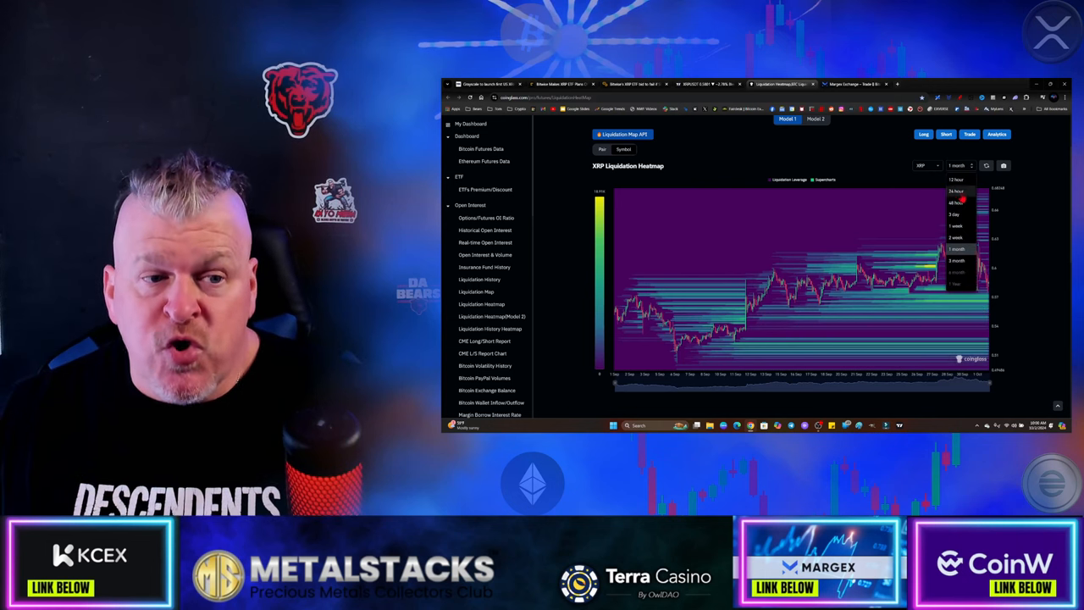
pyautogui.click(954, 225)
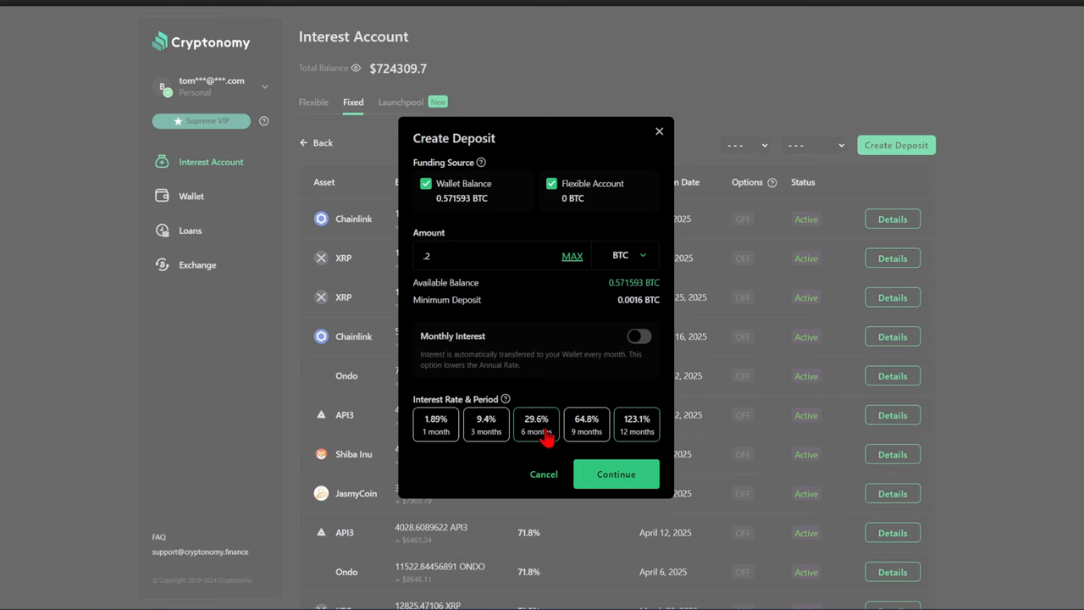
# Continue to submit the 0.2 BTC, 6-month, 29.6% deposit request.
pyautogui.click(616, 473)
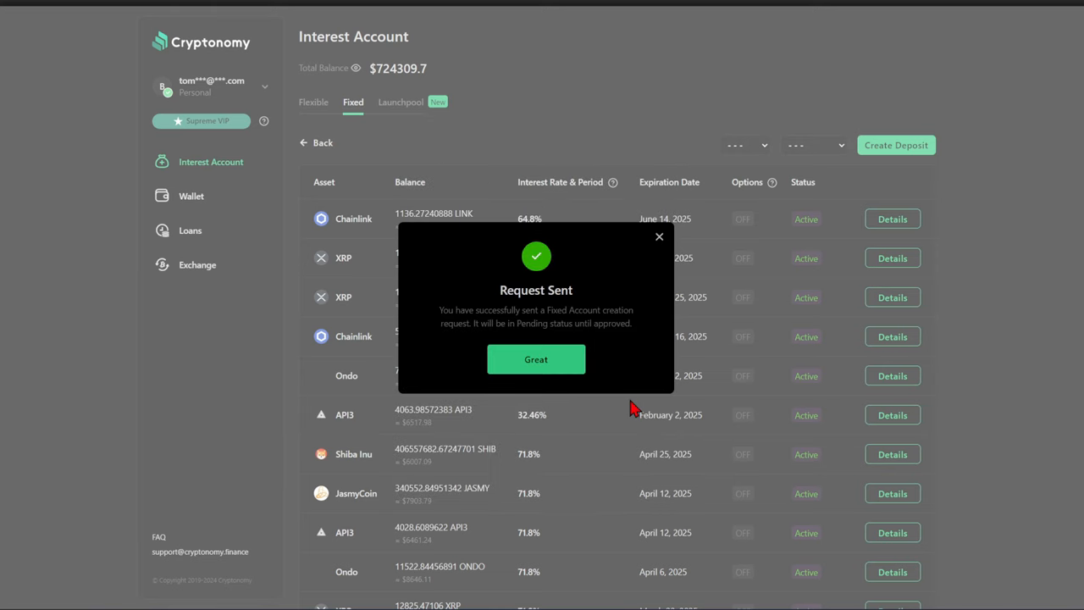
# Dismiss the request confirmation, view Launchpool events, then open Wallet balances.
pyautogui.click(535, 359)
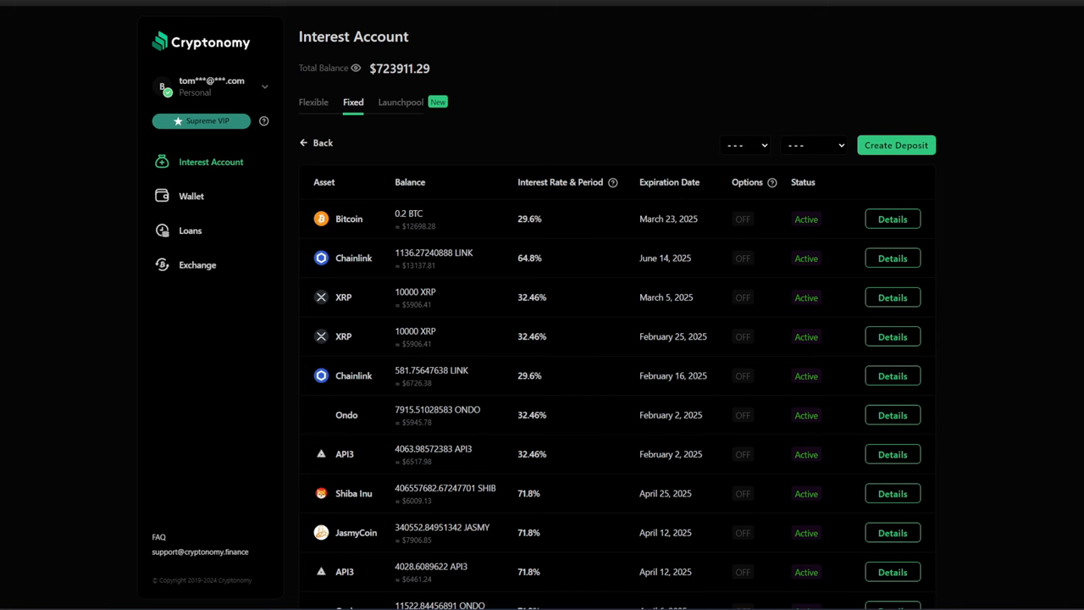
pyautogui.click(399, 102)
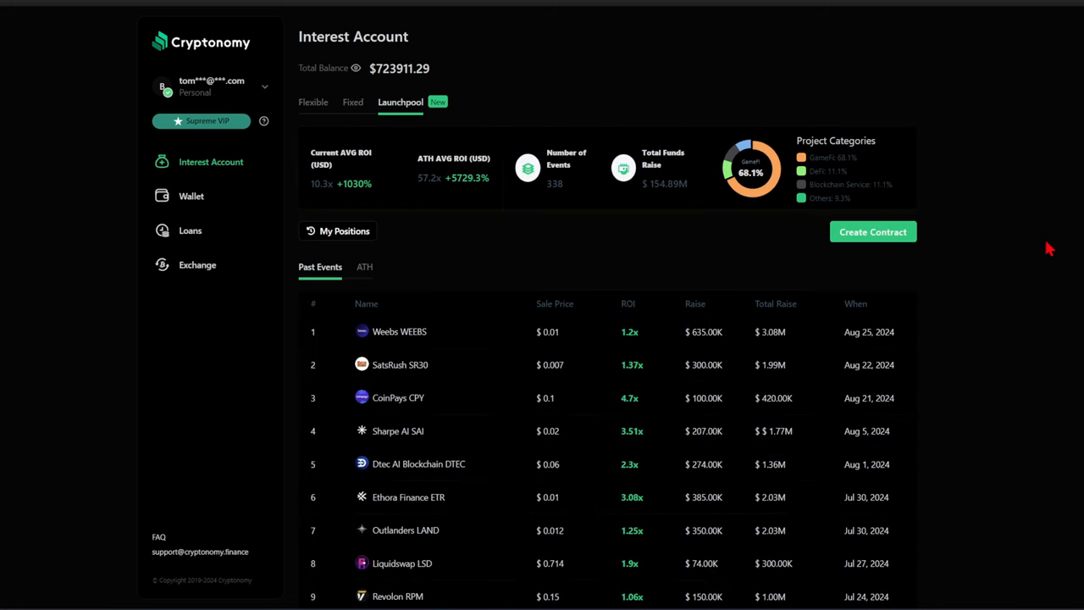
pyautogui.click(192, 195)
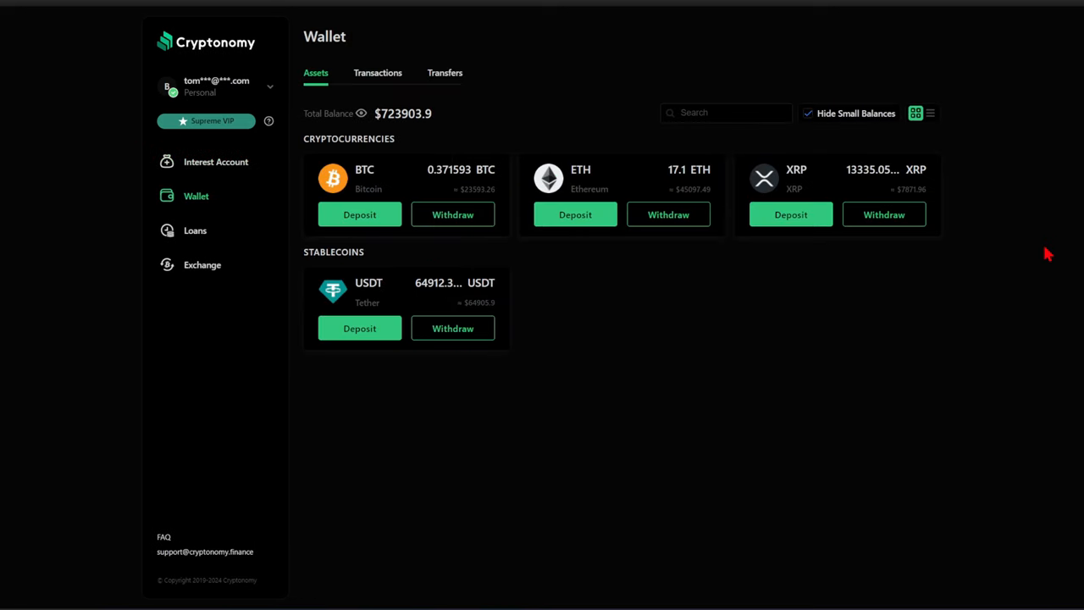